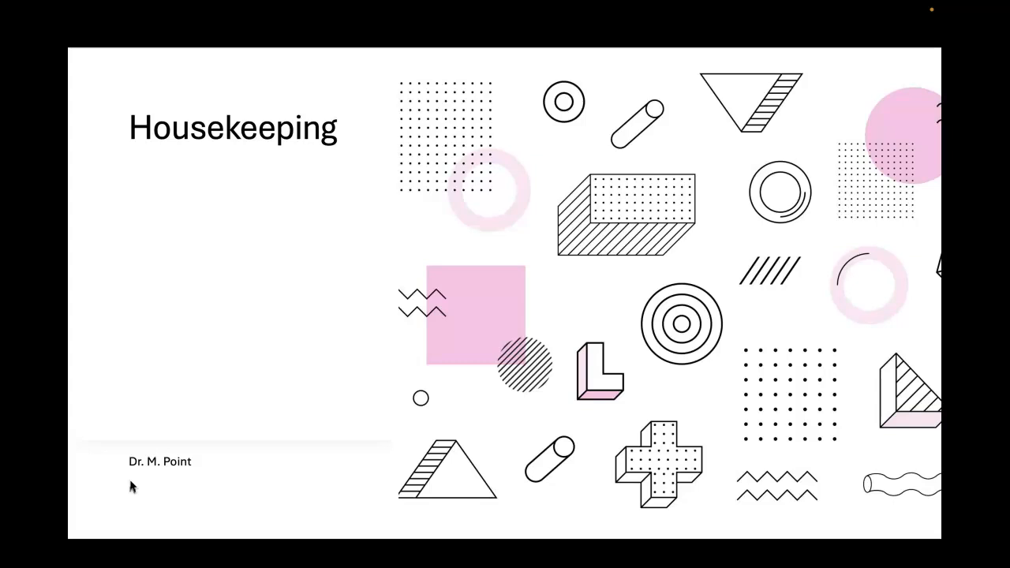
pyautogui.moveTo(257, 437)
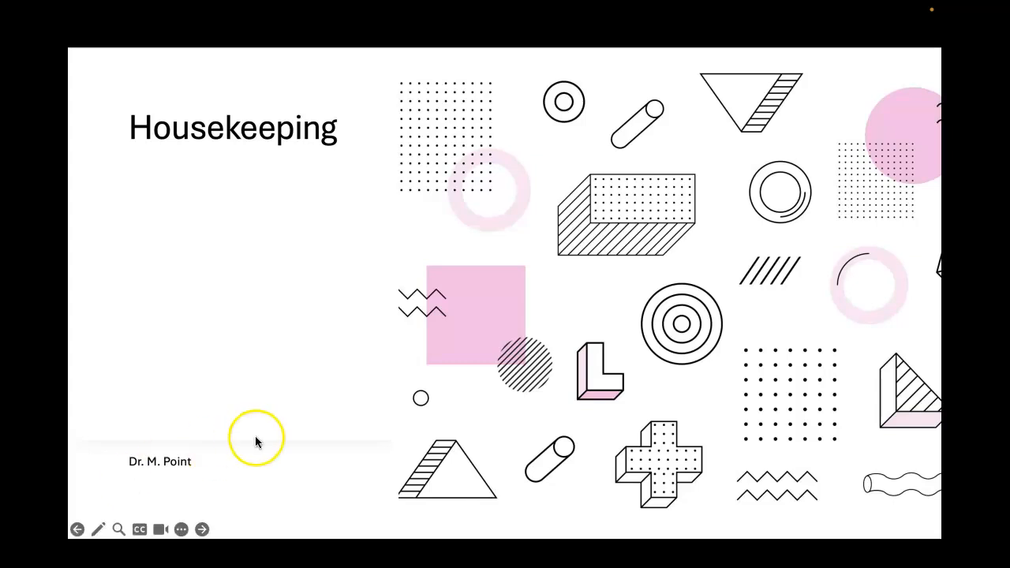
# Step: Advance the Housekeeping slide animation to reveal 'Rasmussen University' beneath the presenter line
pyautogui.click(261, 448)
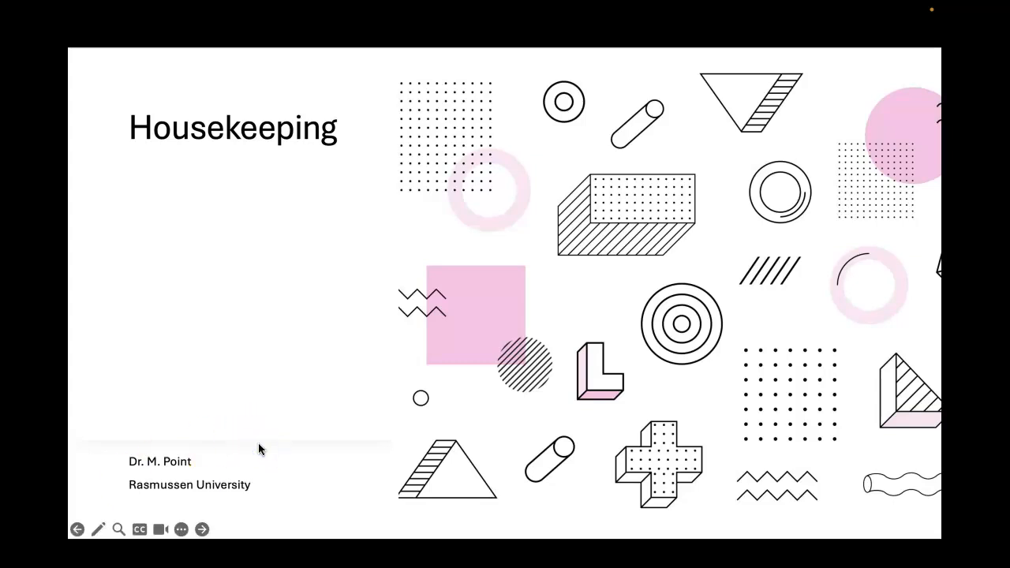
pyautogui.click(201, 529)
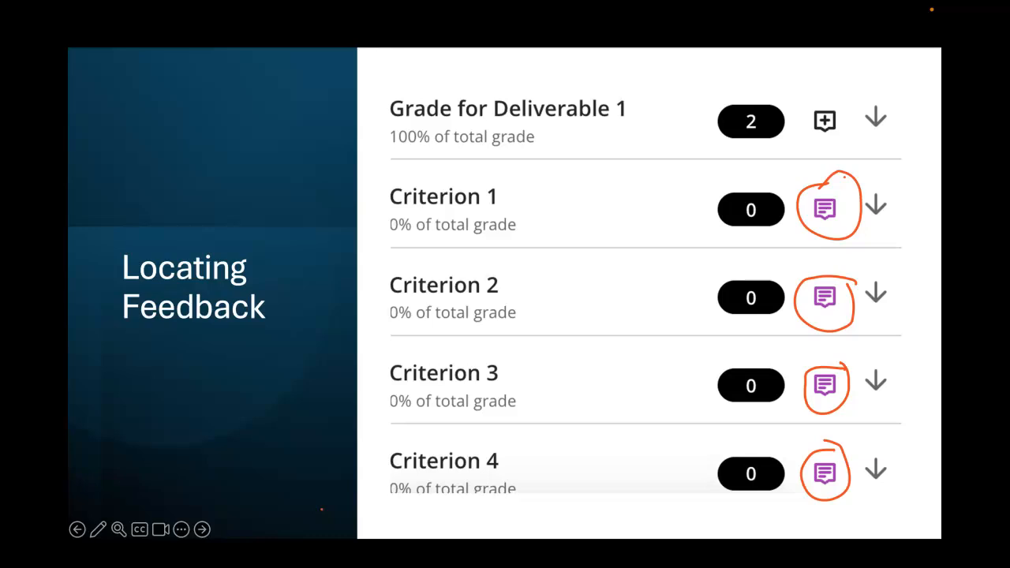
pyautogui.moveTo(230, 426)
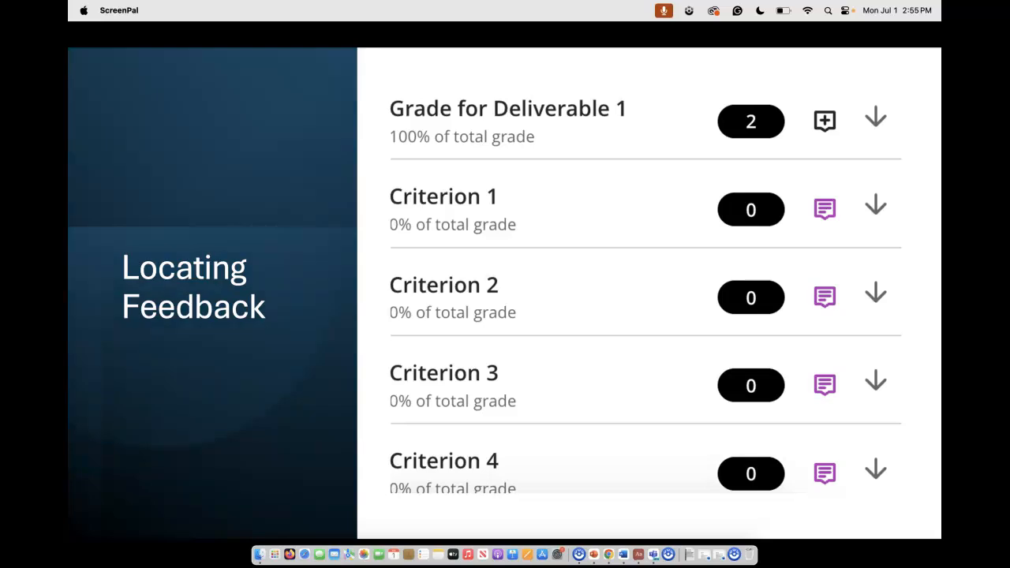
# Step: Advance the slideshow from Locating Feedback to the final Questions slide
pyautogui.click(202, 530)
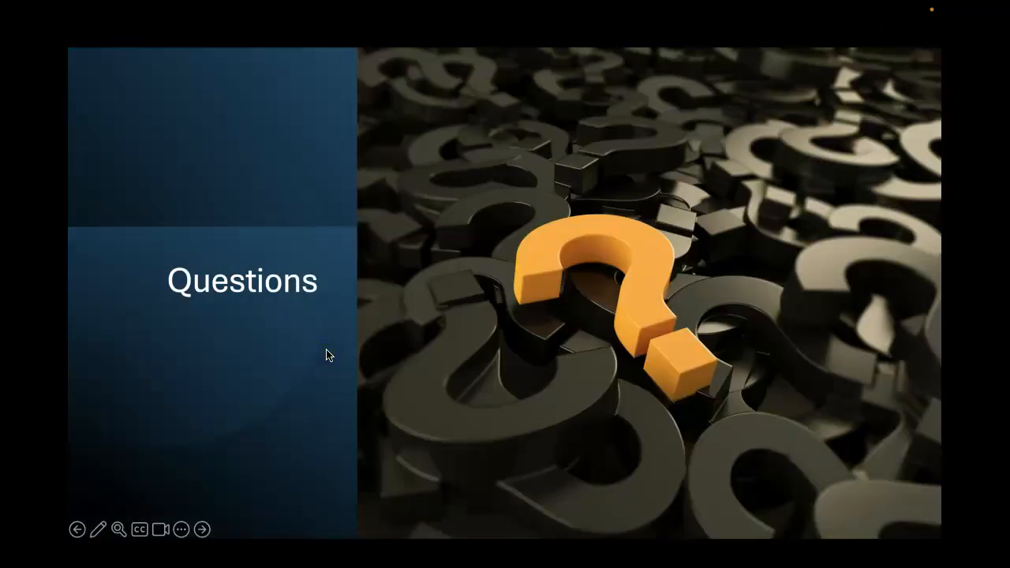